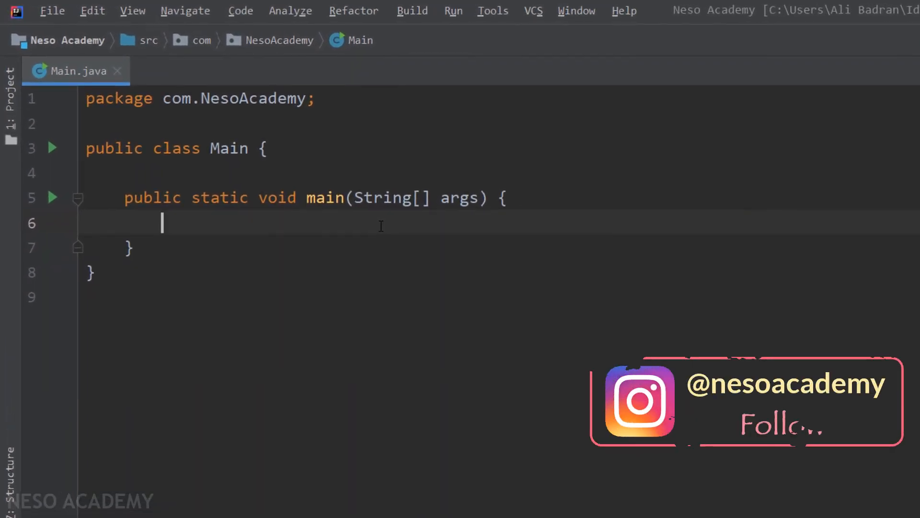
- Declare byte b1 = 5 and short s1 = 20 inside main
type("byte b1")
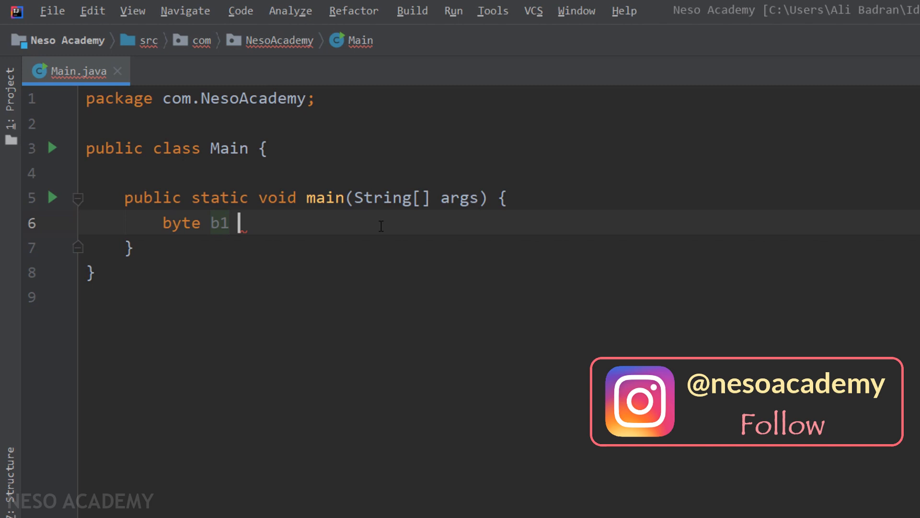
type("= 5;")
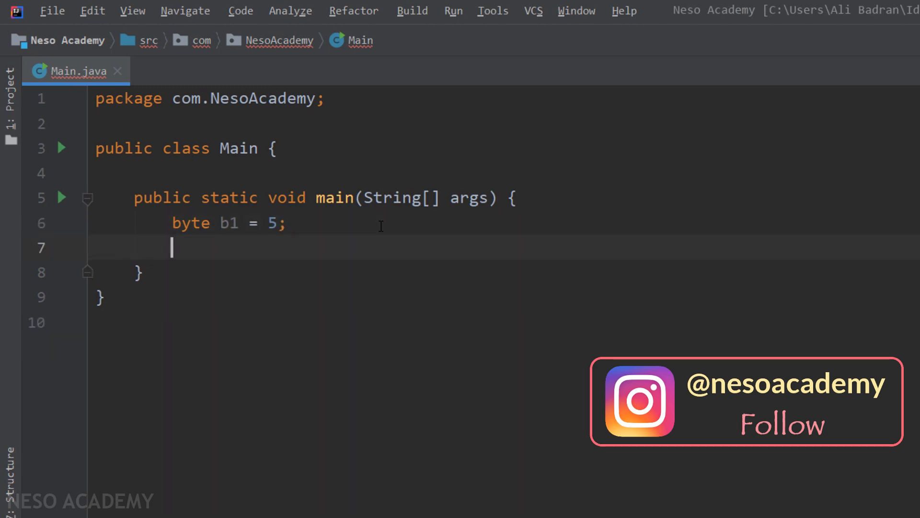
type("short")
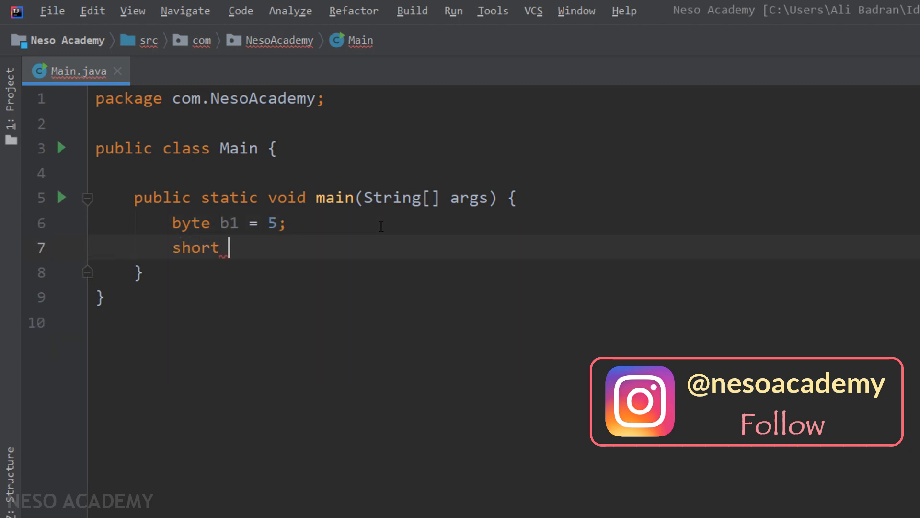
type("s1 =")
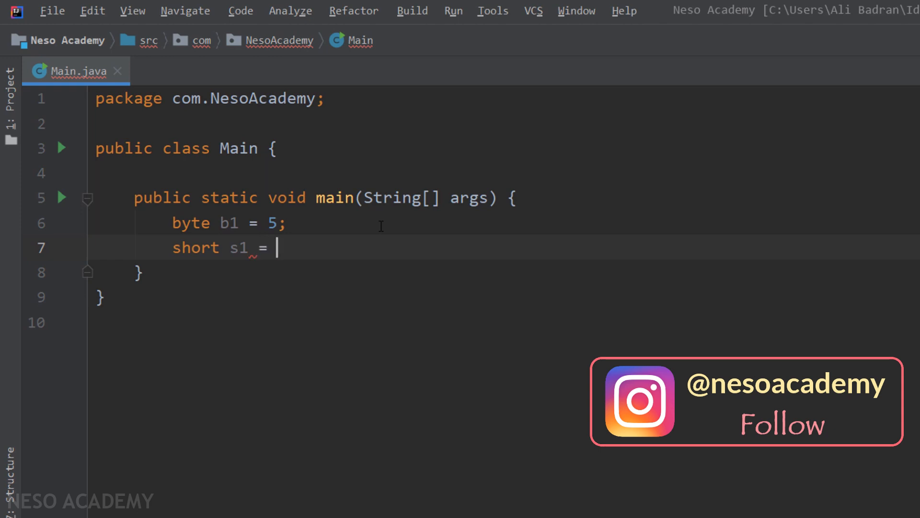
type("20;")
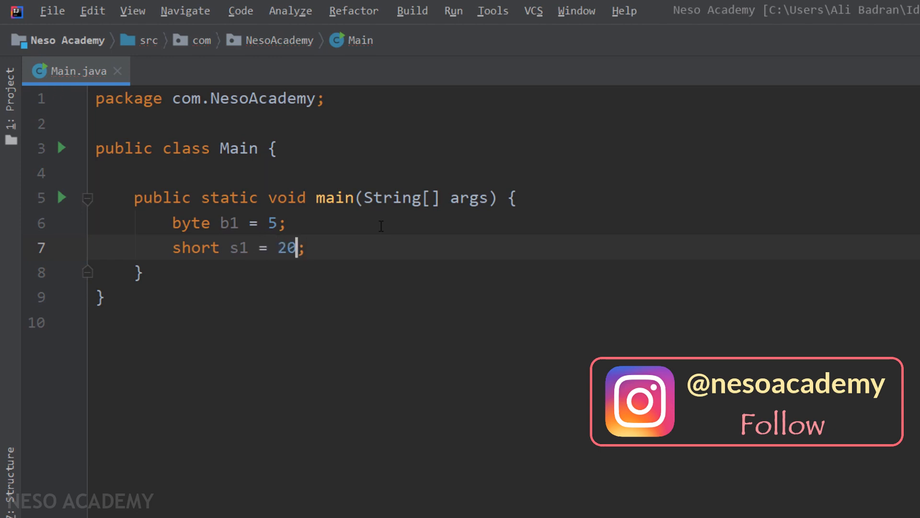
double_click(286, 247)
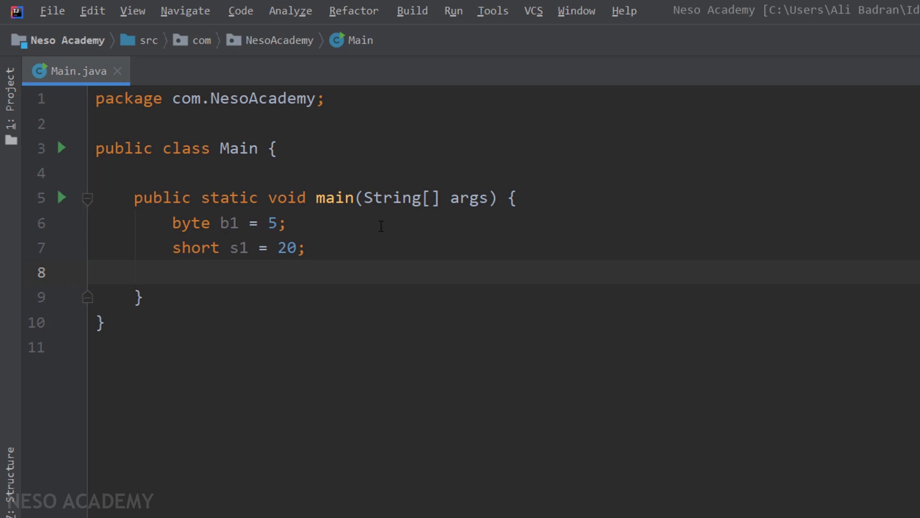
- Declare int i1 = 100 and long l1 = 999, then select 999 for replacement
type("int i1 =")
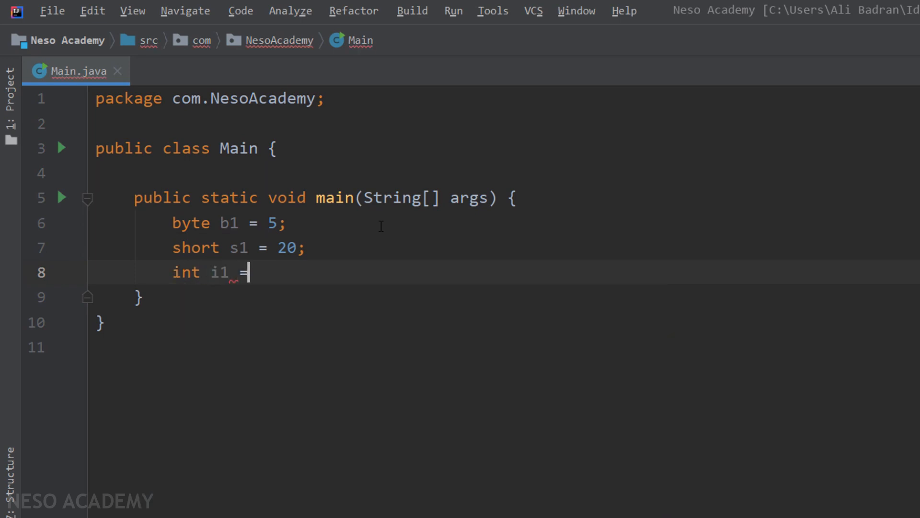
type("100;")
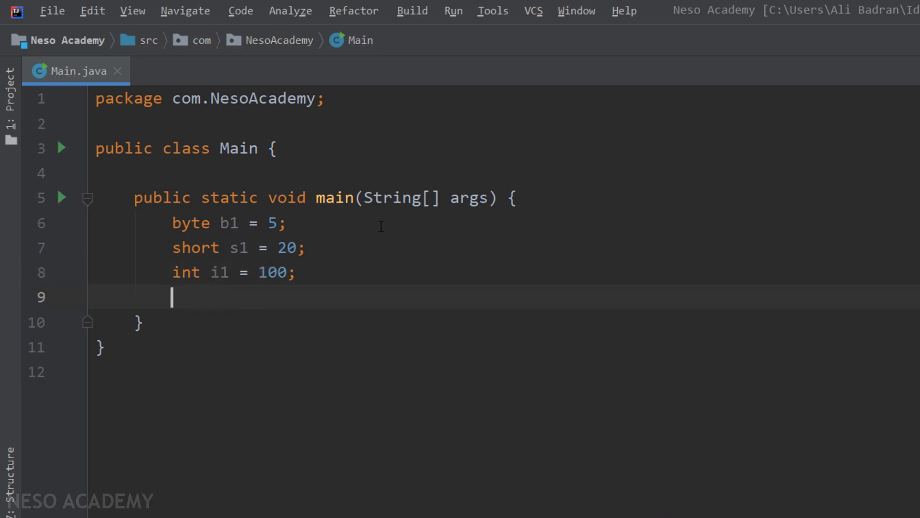
type("long")
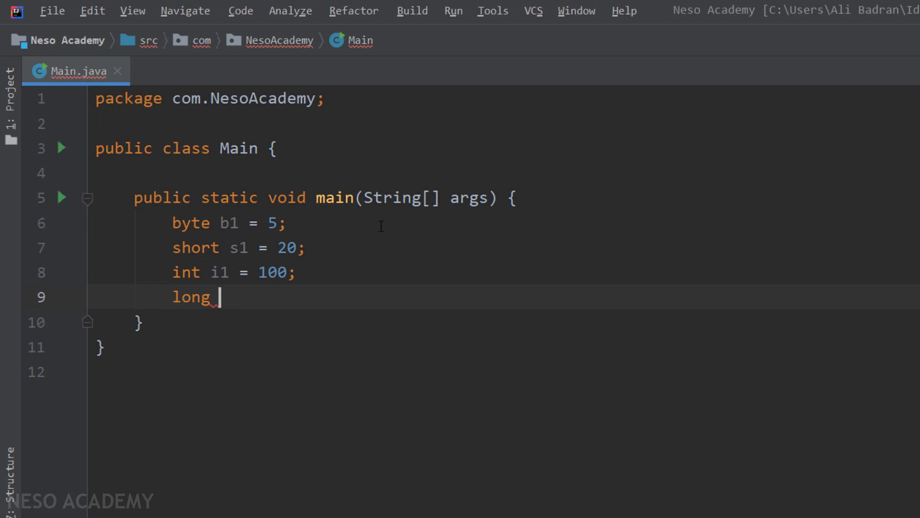
type("l1 =")
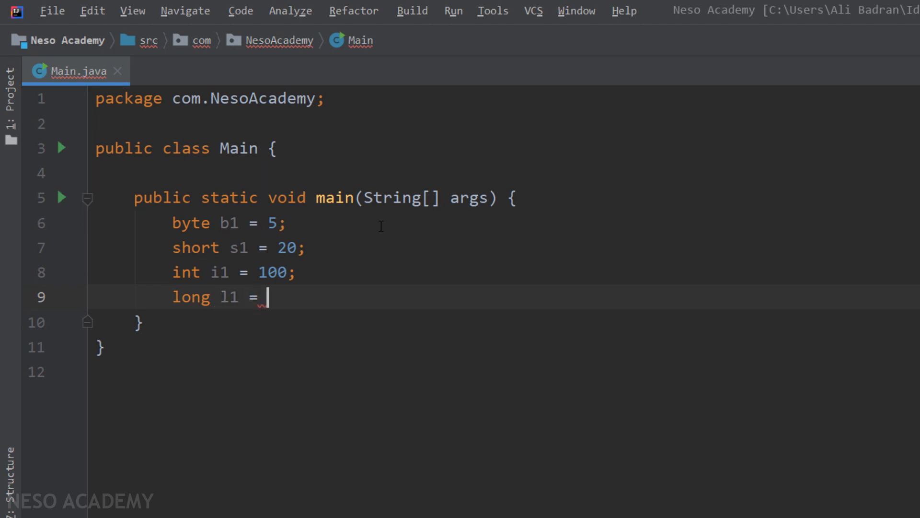
type("999;")
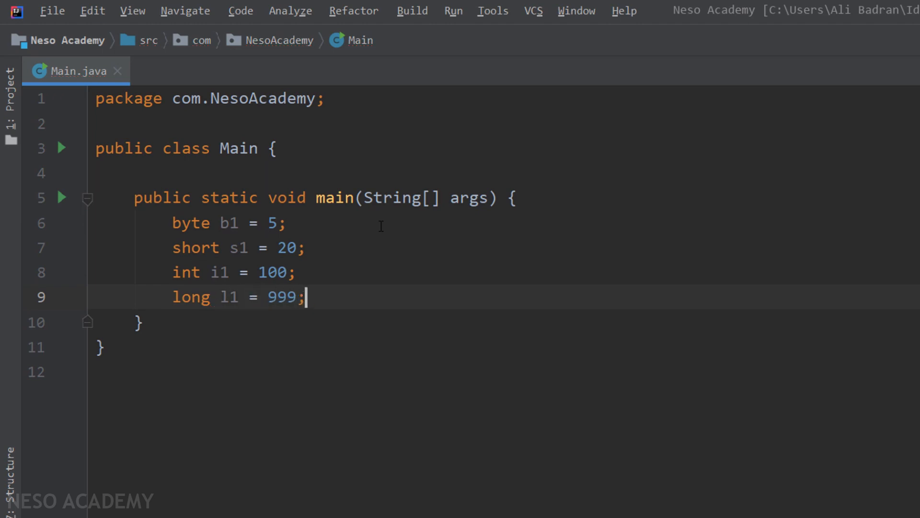
double_click(282, 296)
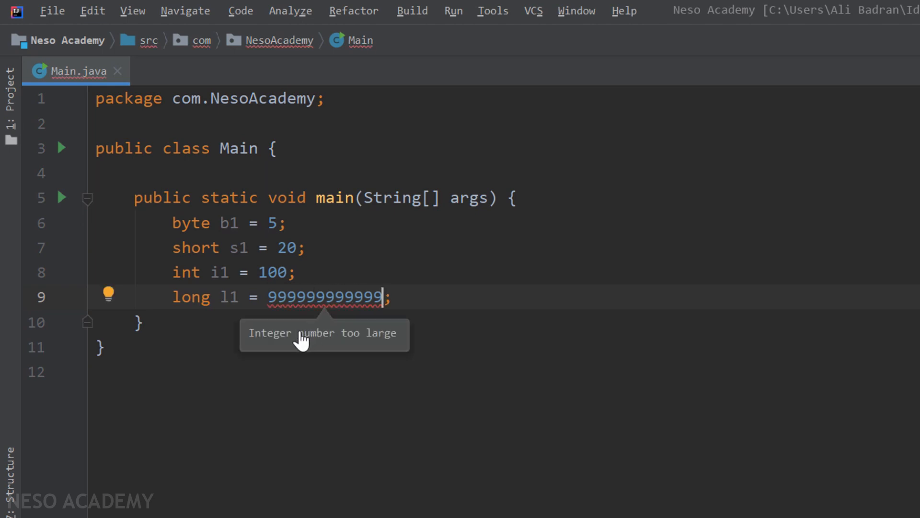
mouse_move(382, 334)
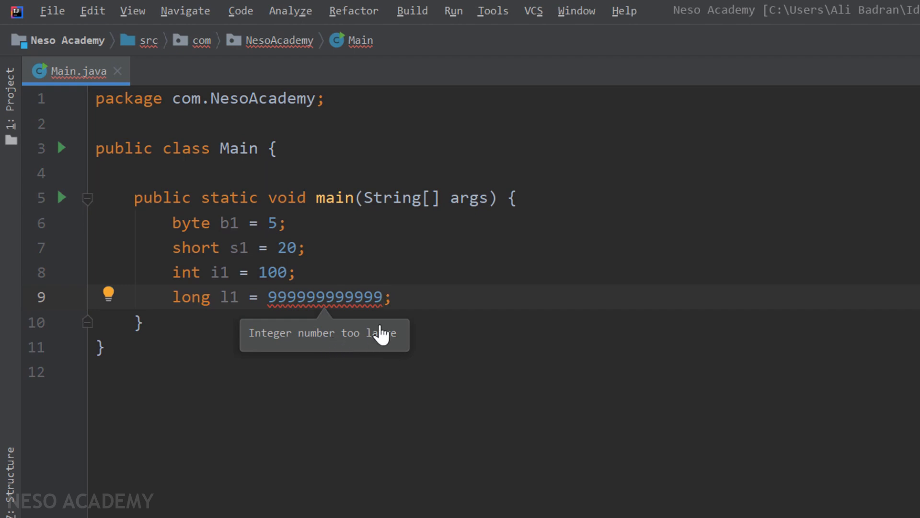
double_click(326, 296)
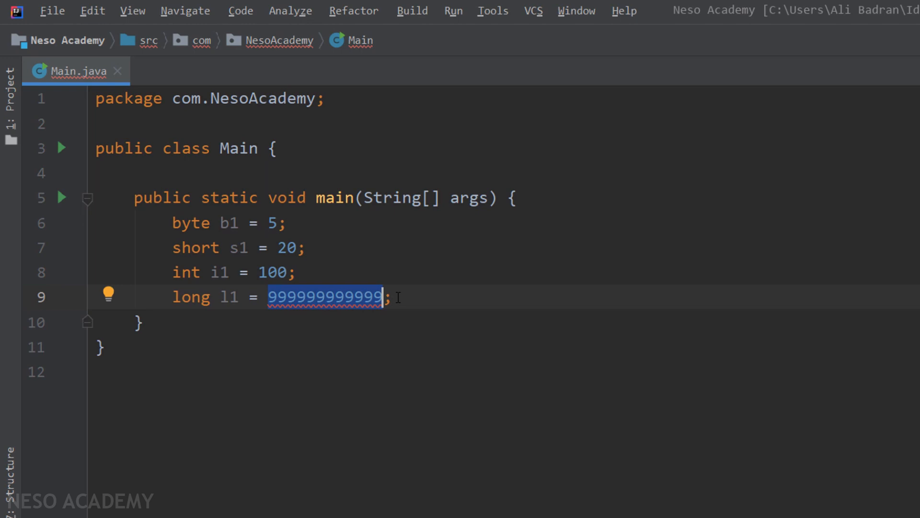
mouse_move(347, 300)
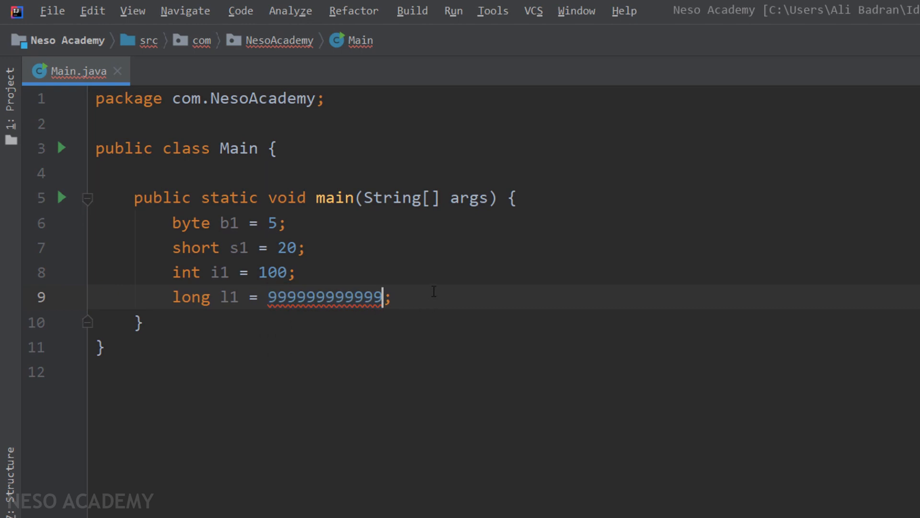
type("L")
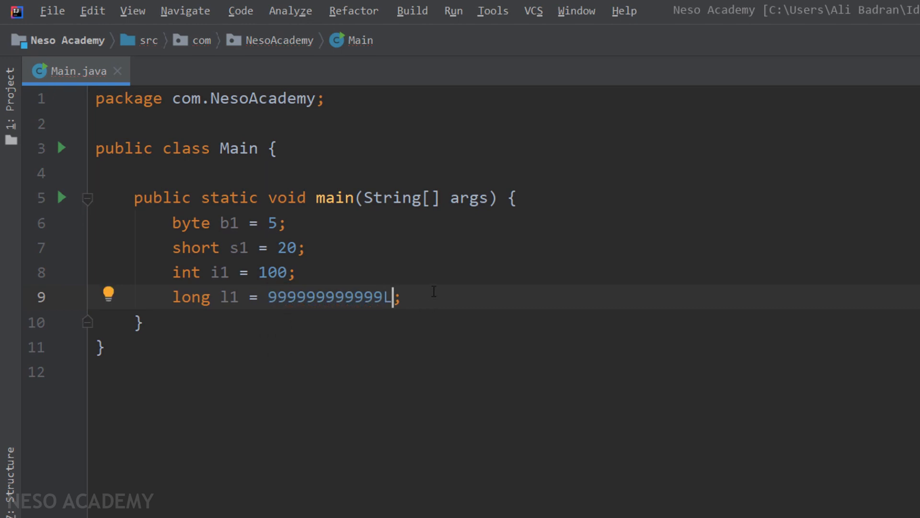
double_click(387, 296)
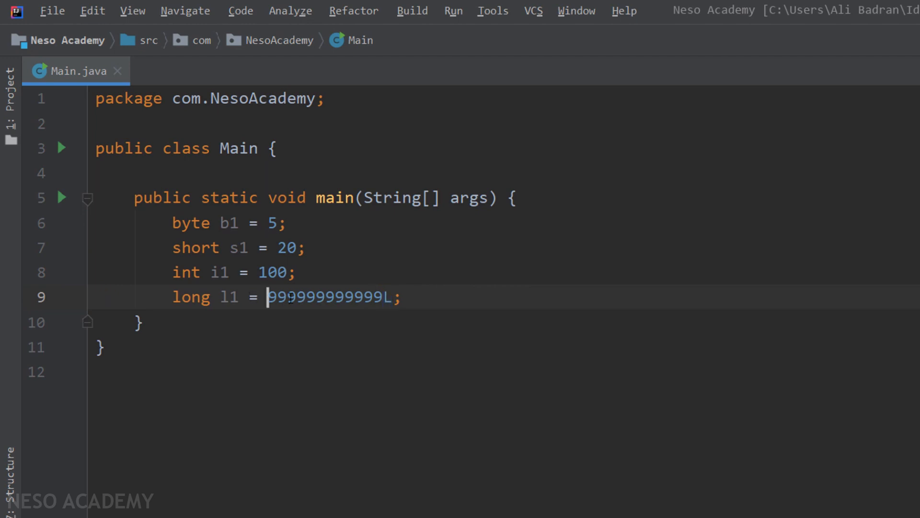
- Edit l1 back to 999 and append L so the line reads long l1 = 999L;
left_click(238, 296)
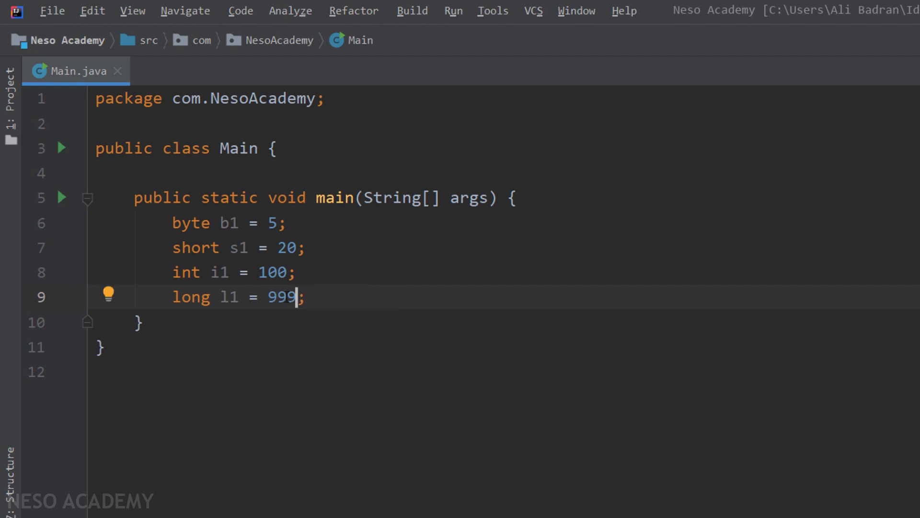
double_click(281, 296)
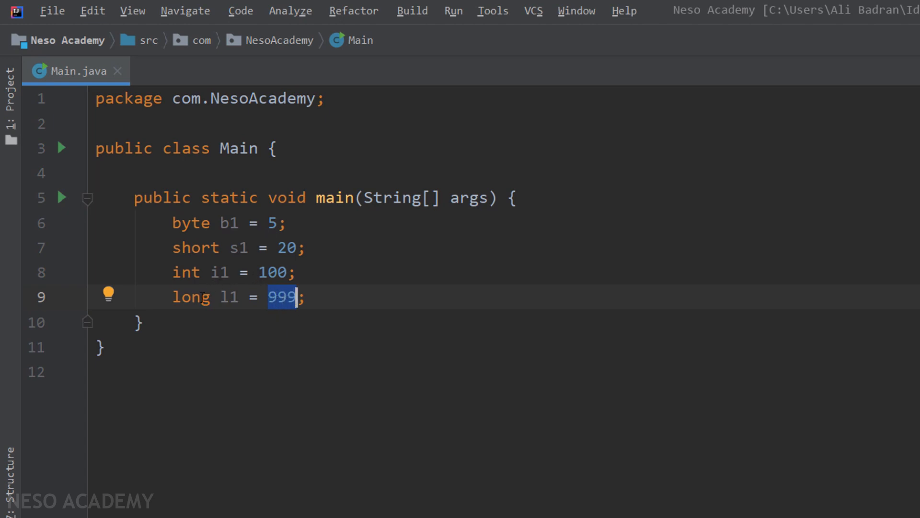
double_click(189, 296)
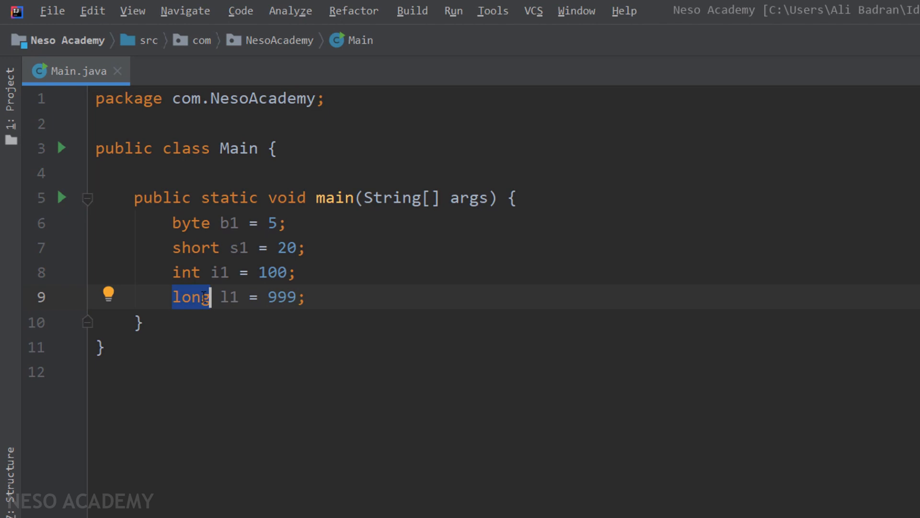
double_click(282, 296)
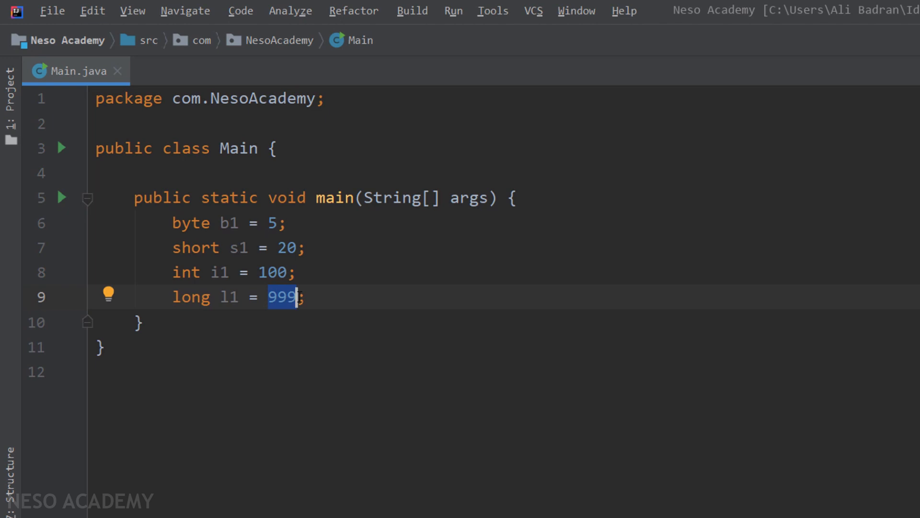
left_click(342, 296)
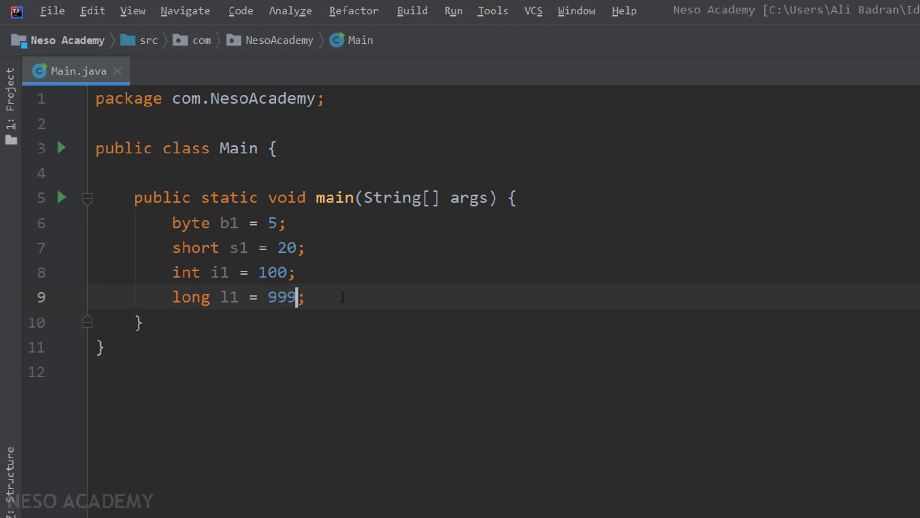
type("L")
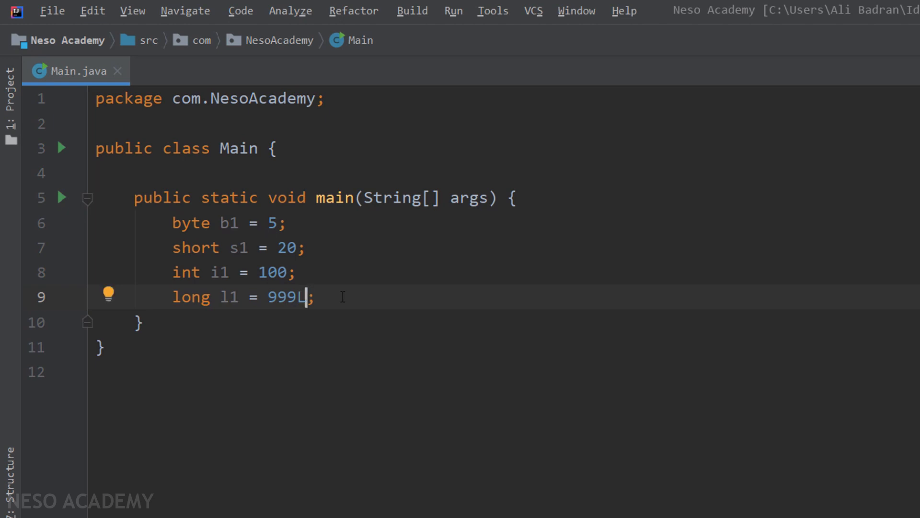
left_click(257, 296)
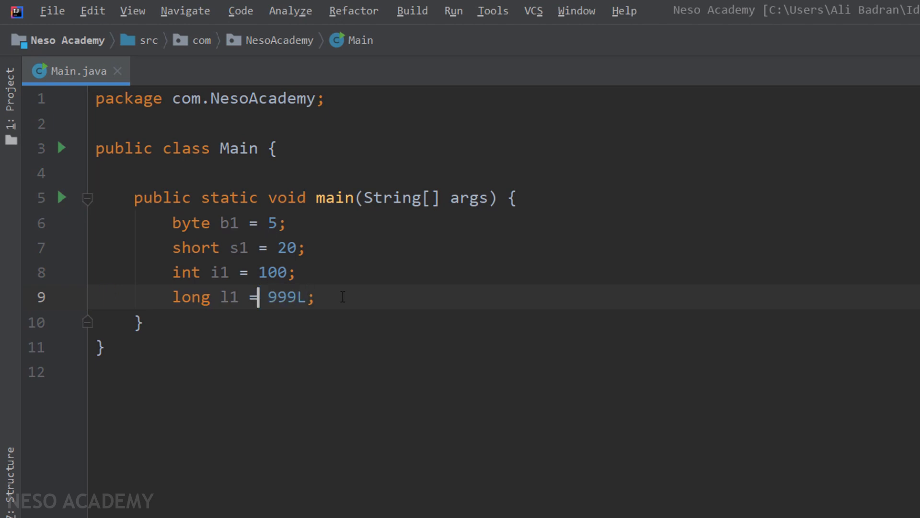
double_click(229, 296)
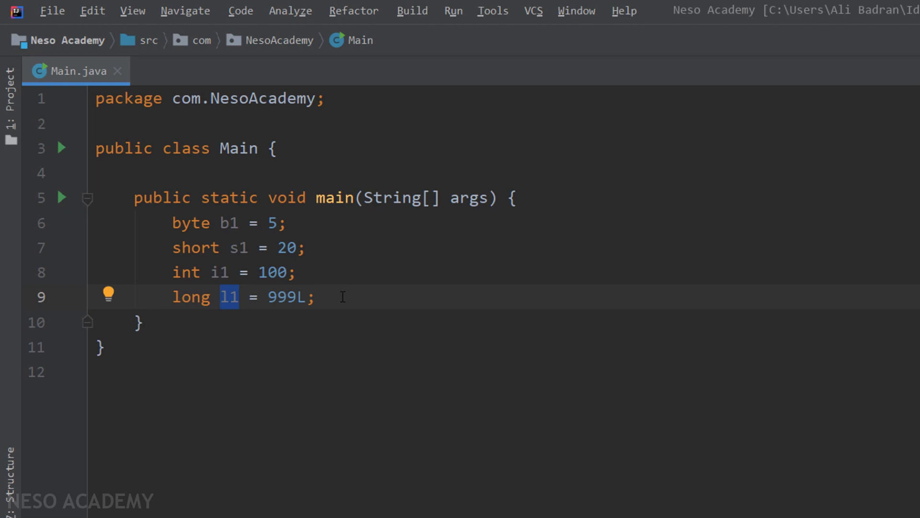
- Add System.out.println for b1, s1, i1 and l1 and run to see 5, 20, 100, 999
type("so")
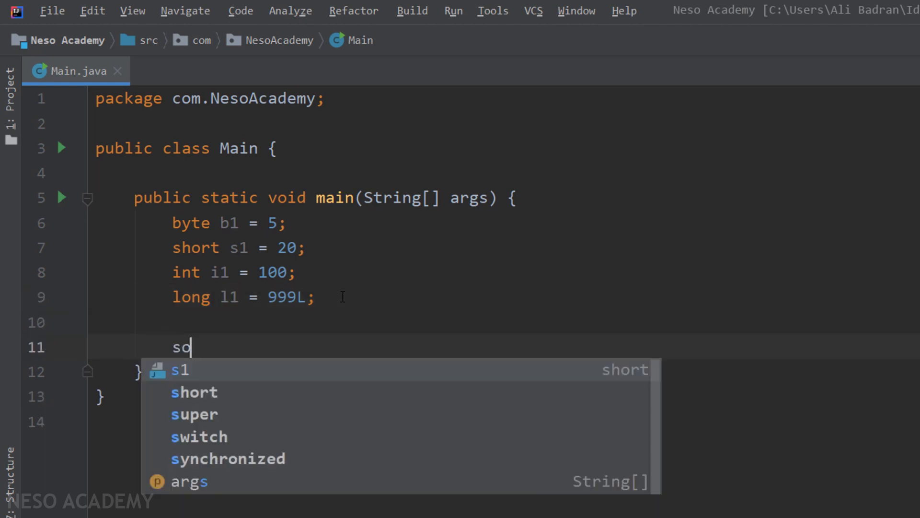
type("System.out.println(b1);")
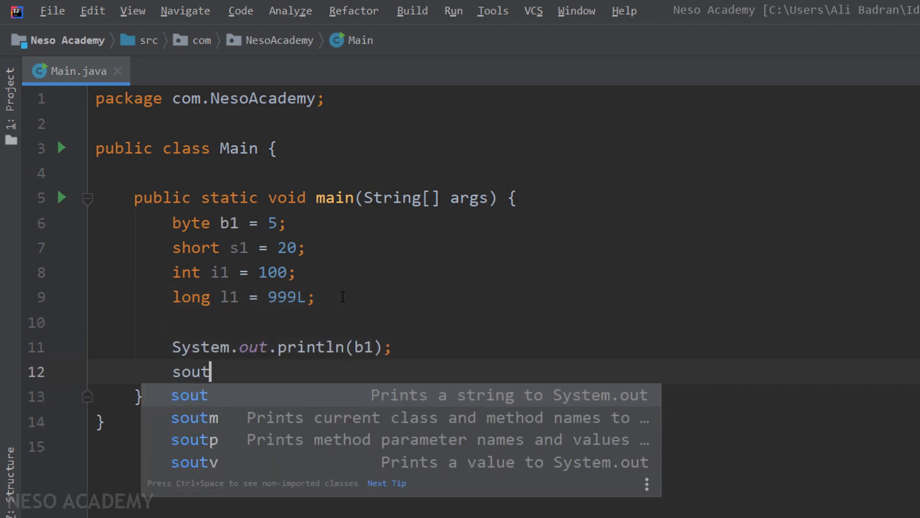
key("Enter")
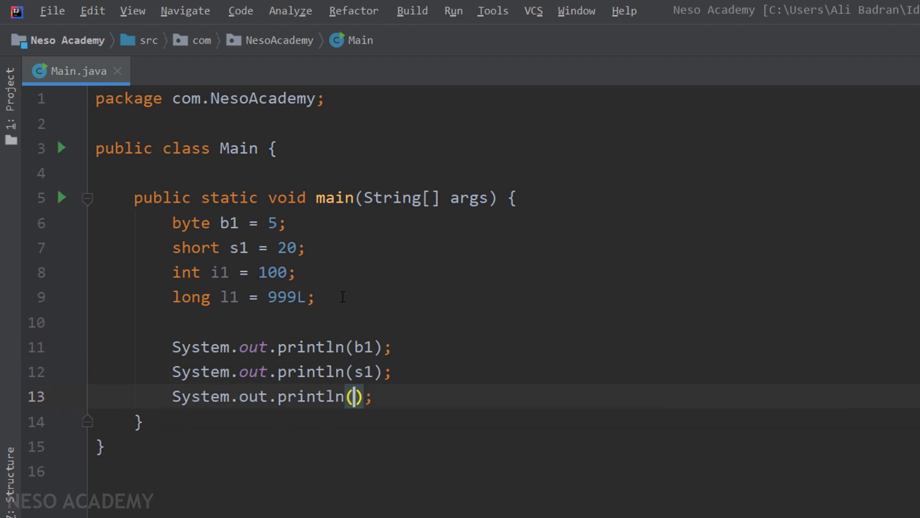
type("sou")
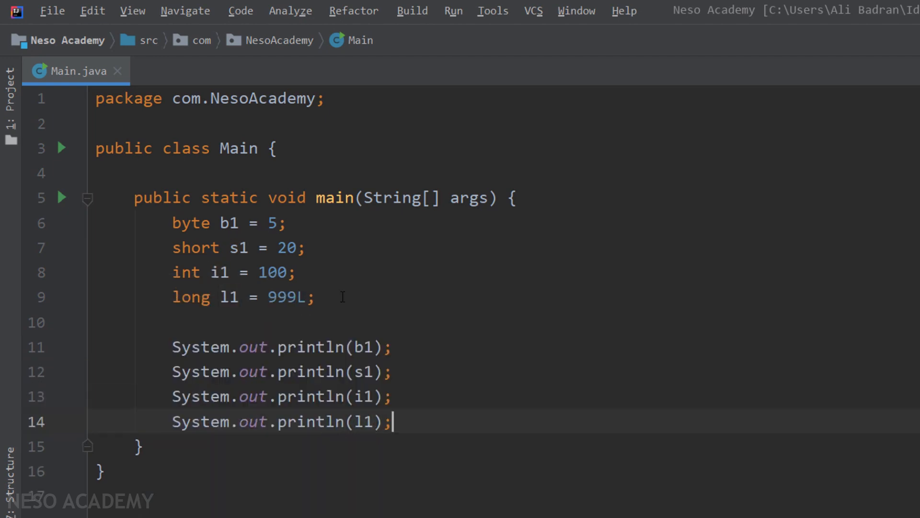
left_click(451, 11)
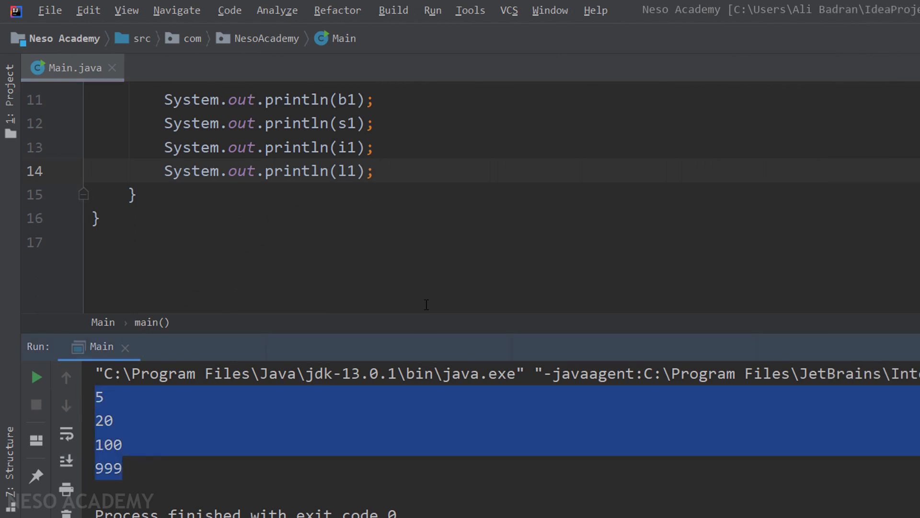
scroll("up", 3)
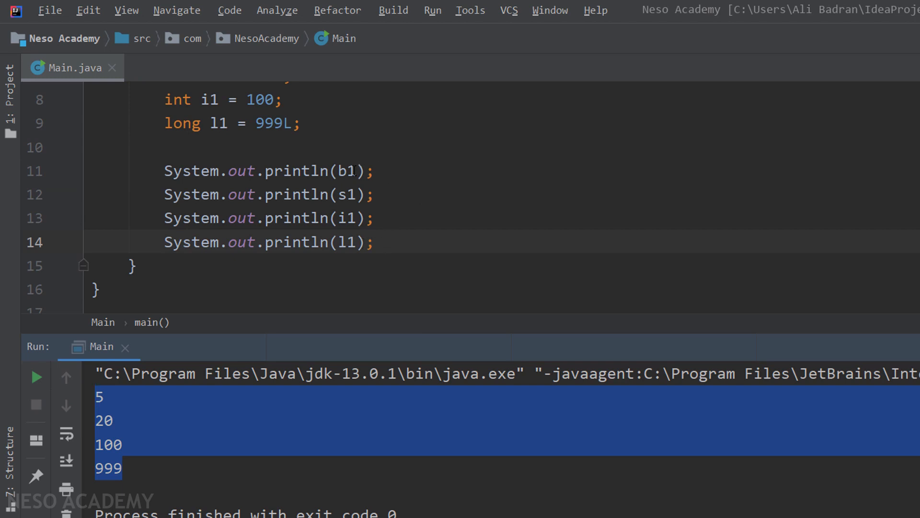
- Change the printed values to differences b1 - i1, s1 - b1 and i1 - l1
type("- i1")
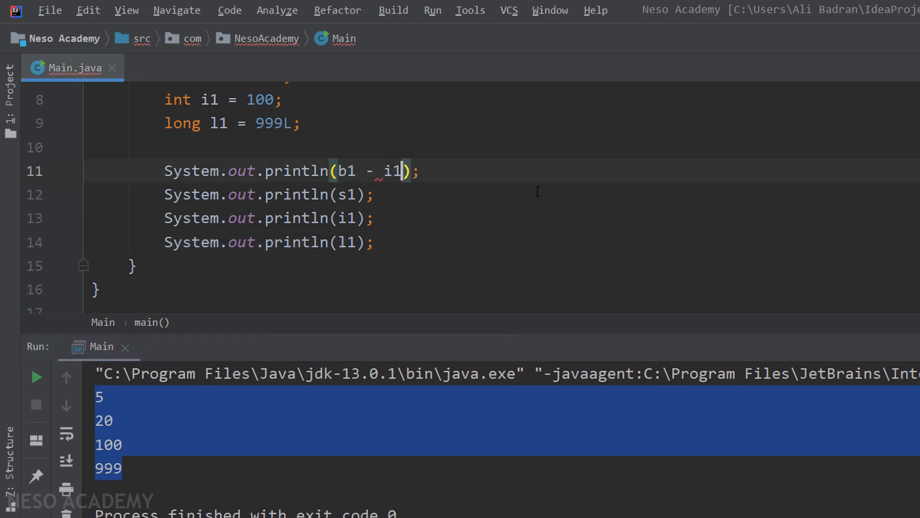
type("-")
left_click(294, 218)
type(" - l1")
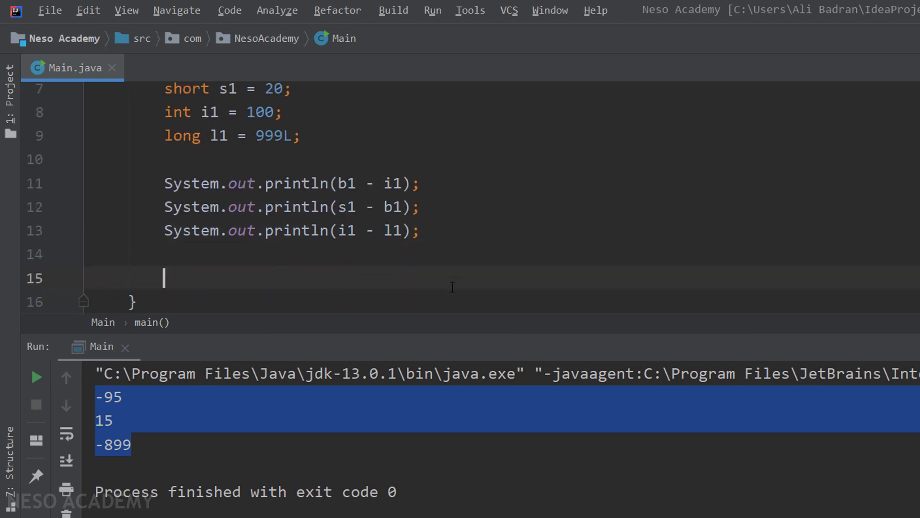
- Print i1 and l1 after the differences and run, confirming output 100 and 999
type("System.out.println(i1);")
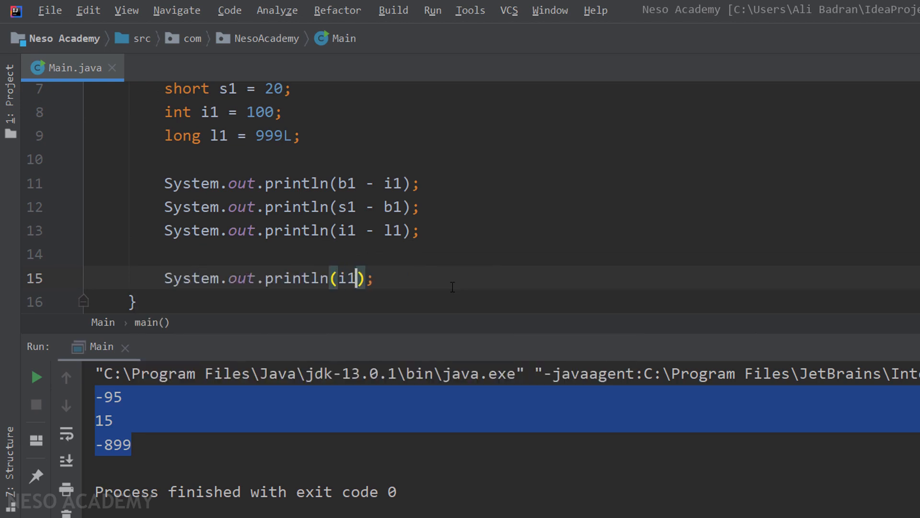
type("l1);")
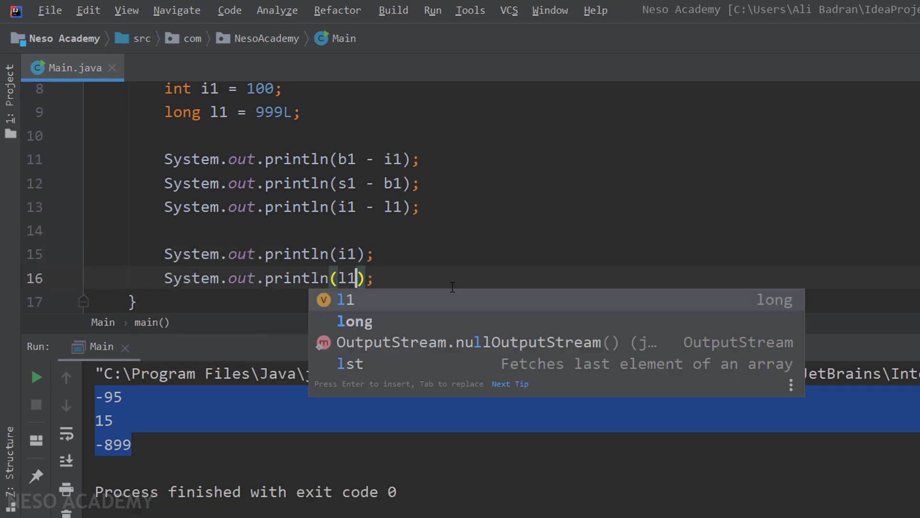
key("Escape")
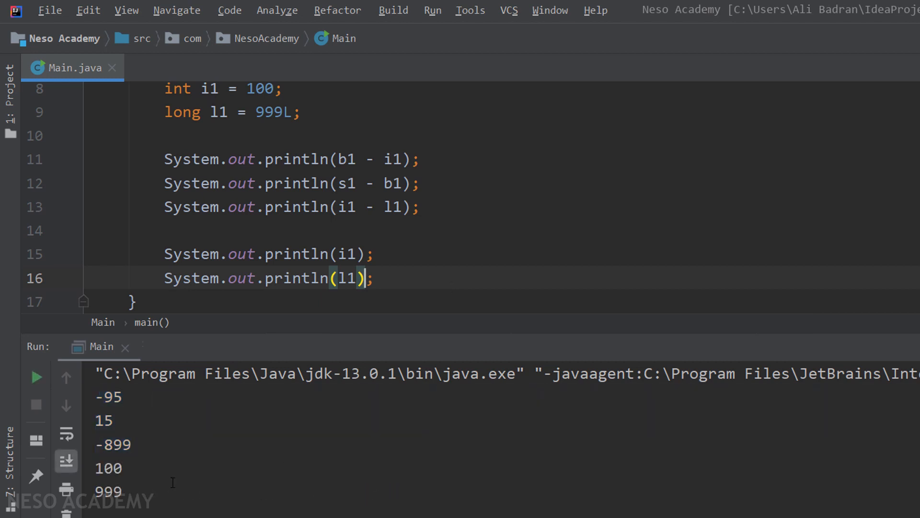
double_click(108, 468)
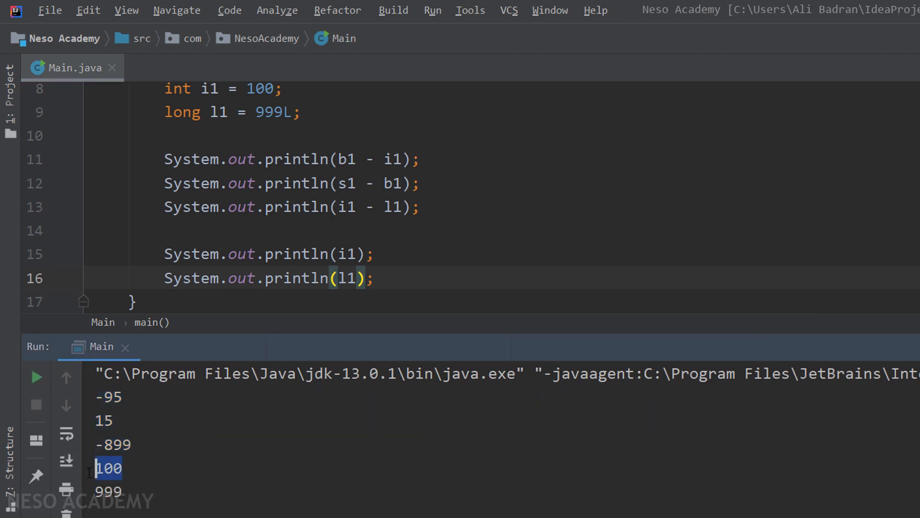
left_click(109, 491)
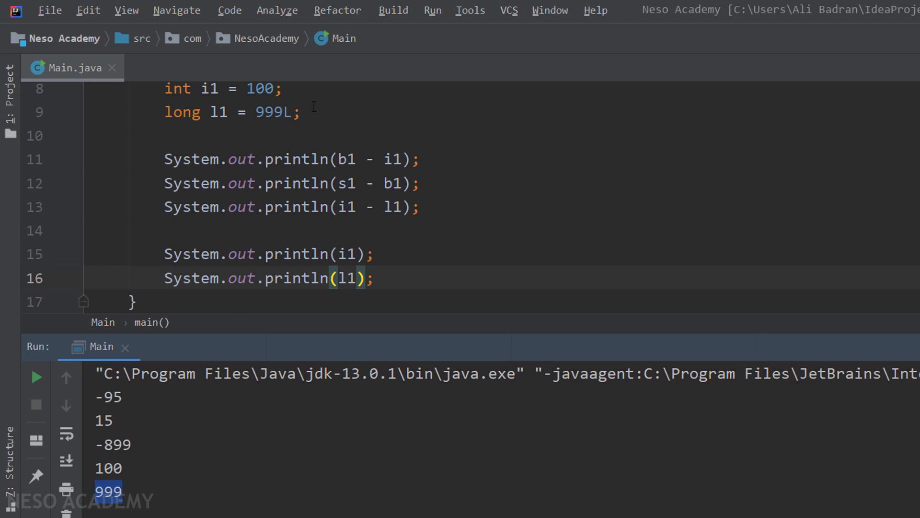
left_click_drag(164, 88, 300, 112)
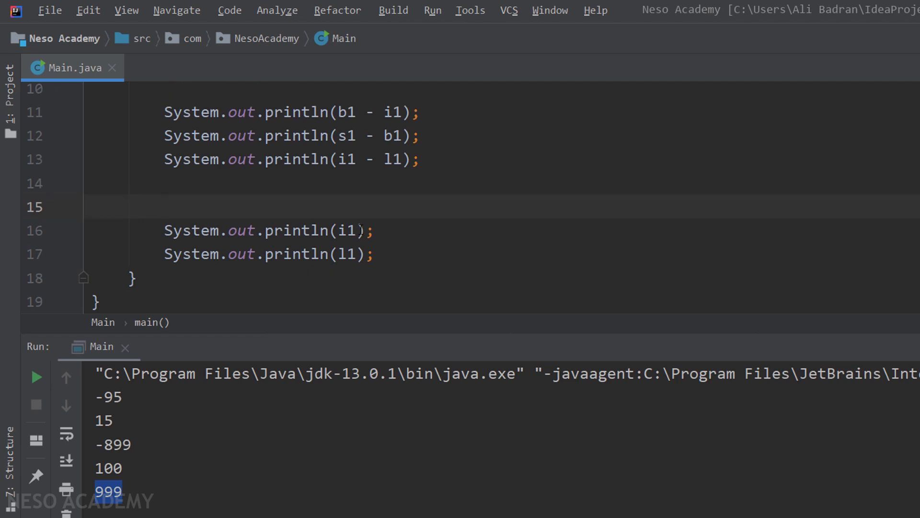
- Insert l1 = i1; before the prints and rerun so l1 prints 100
type("l1 = i1;")
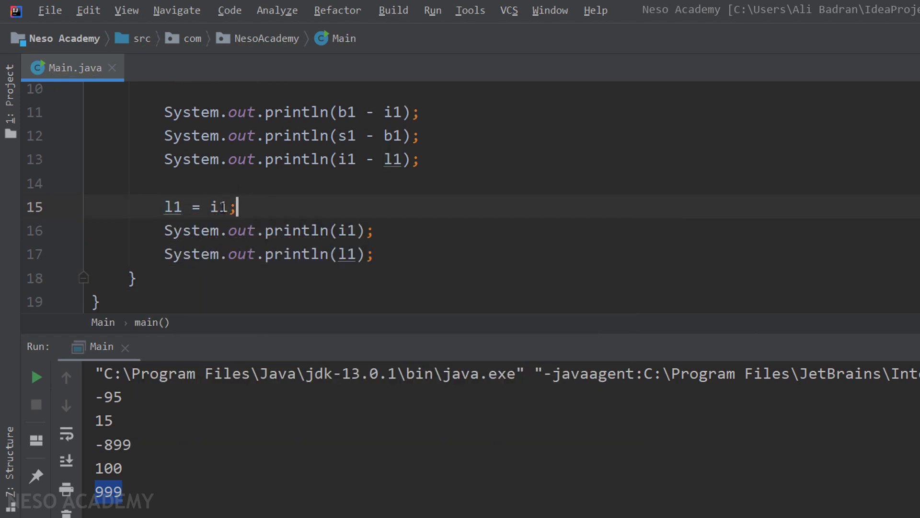
left_click(218, 207)
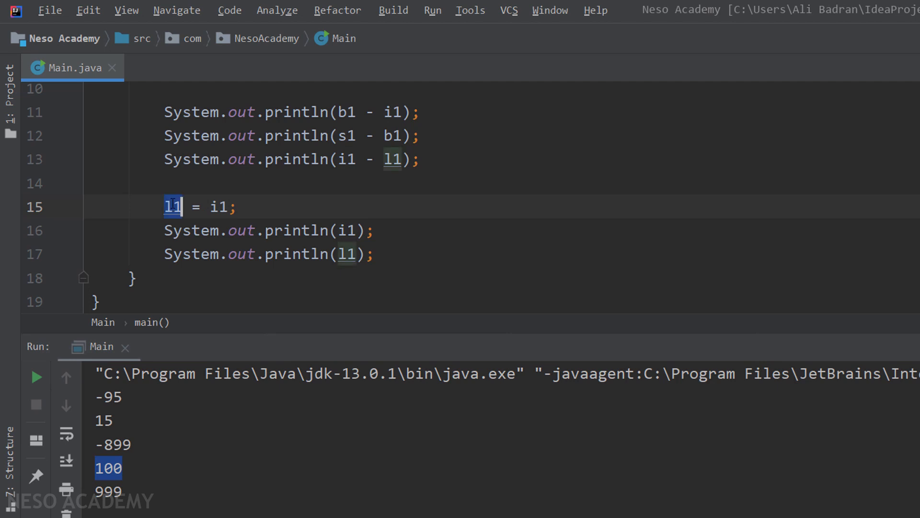
mouse_move(171, 211)
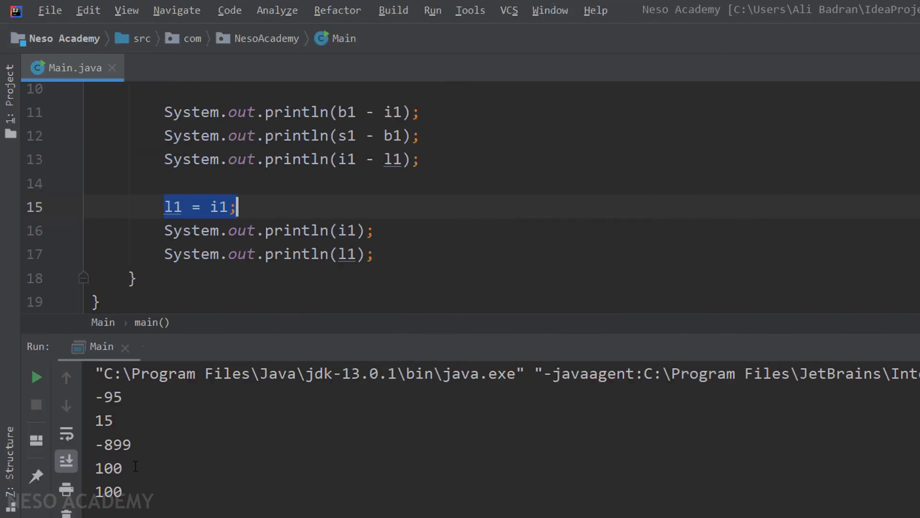
double_click(108, 491)
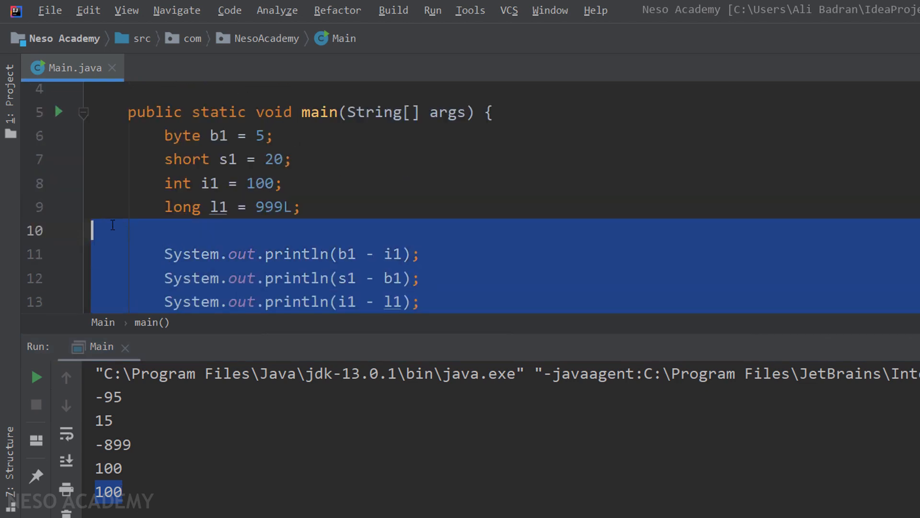
- Delete the prints, comment // -128, 127 after byte b1 and set b1 to -128
key("Delete")
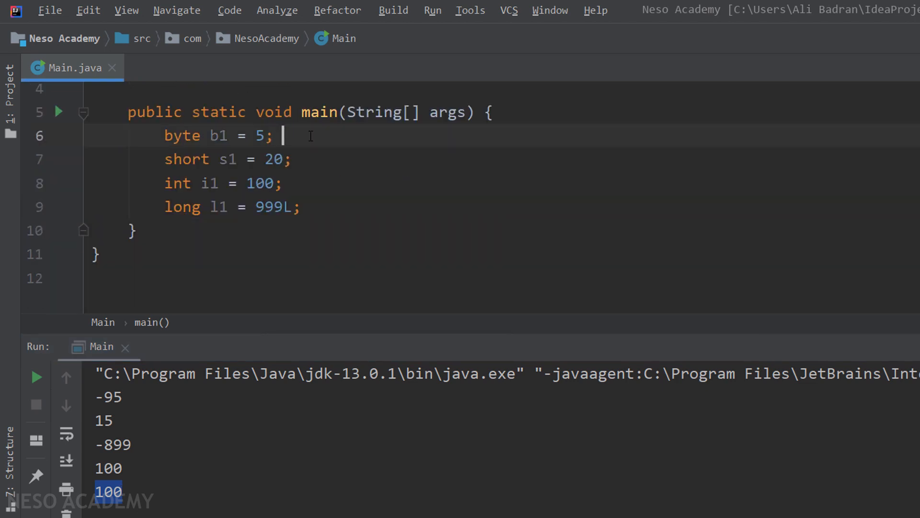
type("// -128,")
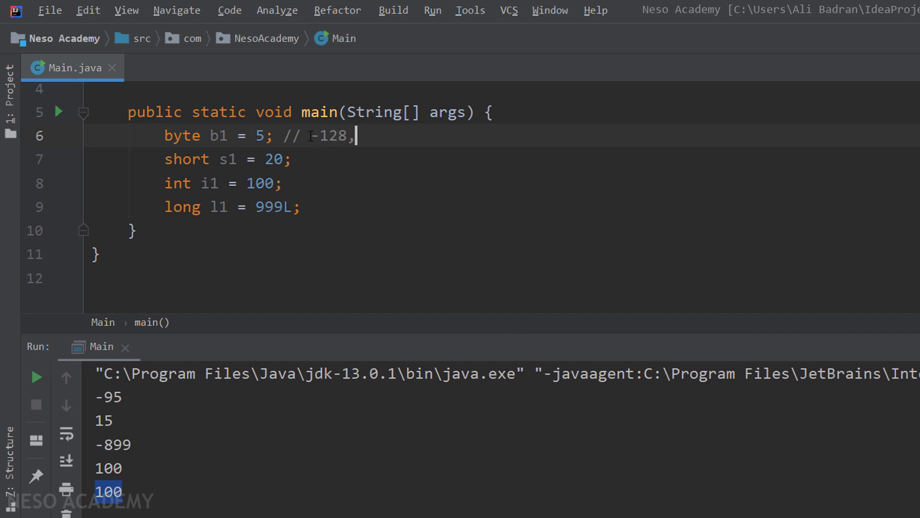
type("127")
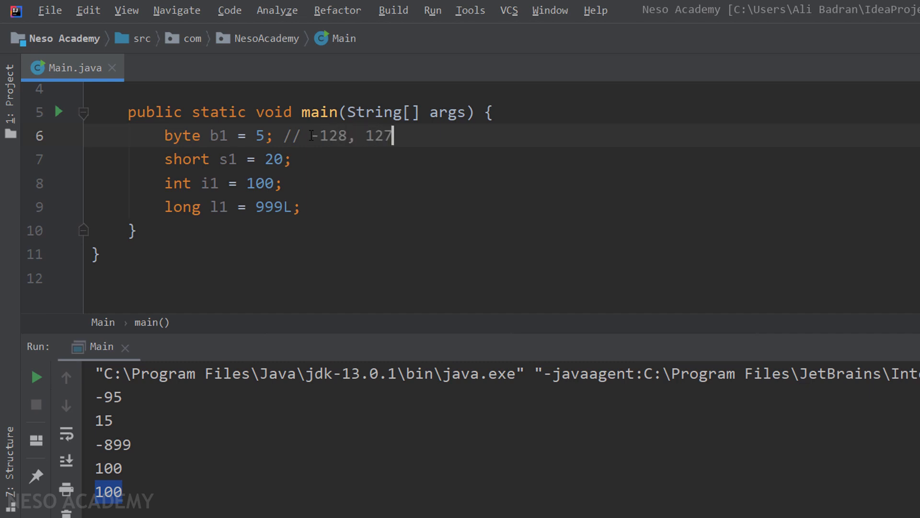
type("-128")
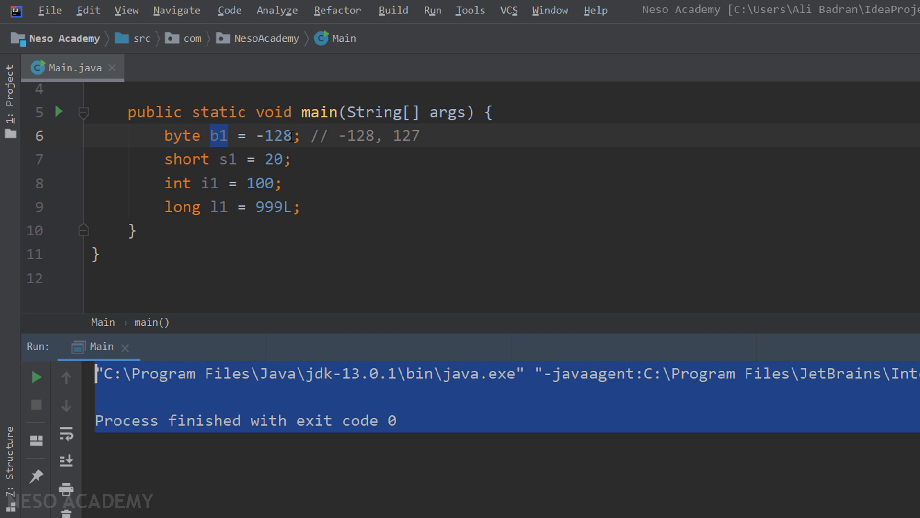
- Change b1 to -129 so the byte declaration shows an incompatible types error
left_click(284, 136)
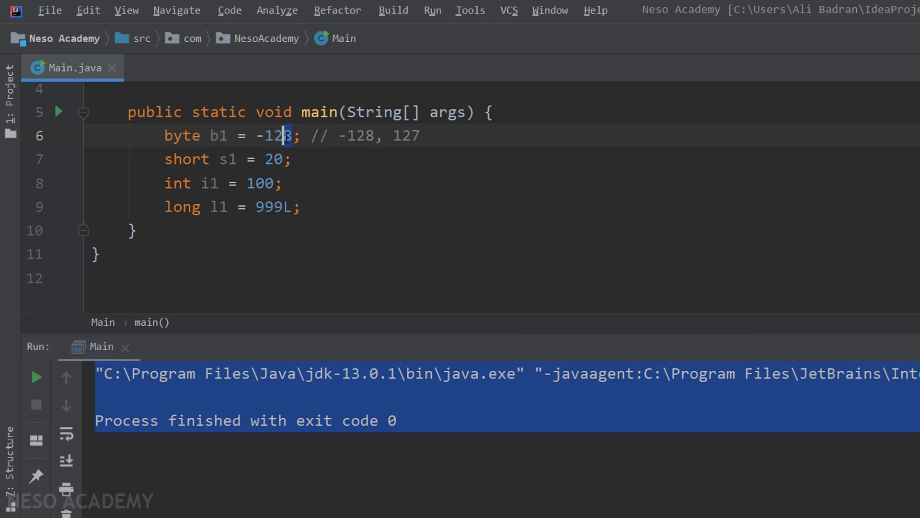
type("9")
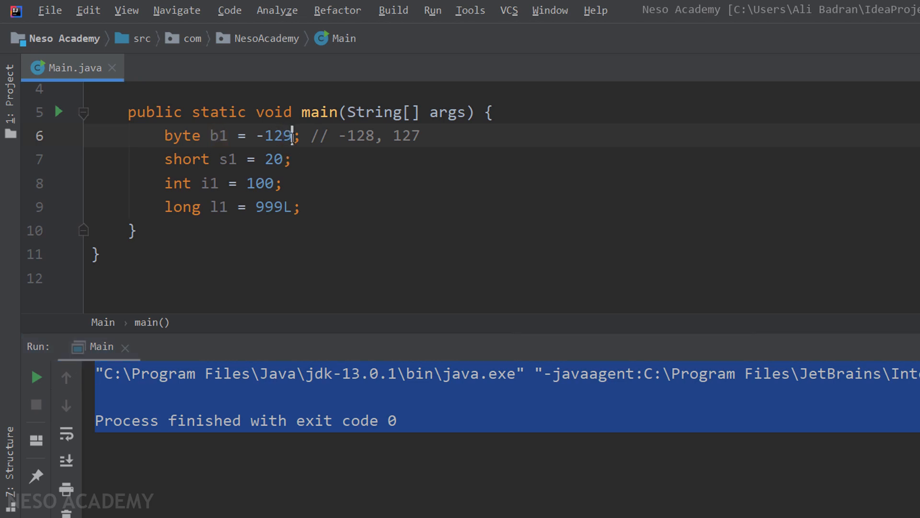
mouse_move(276, 135)
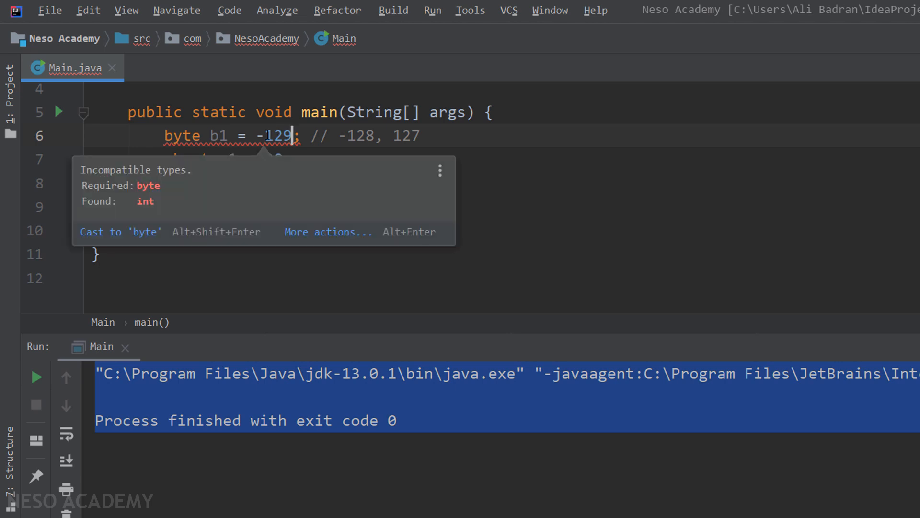
mouse_move(116, 193)
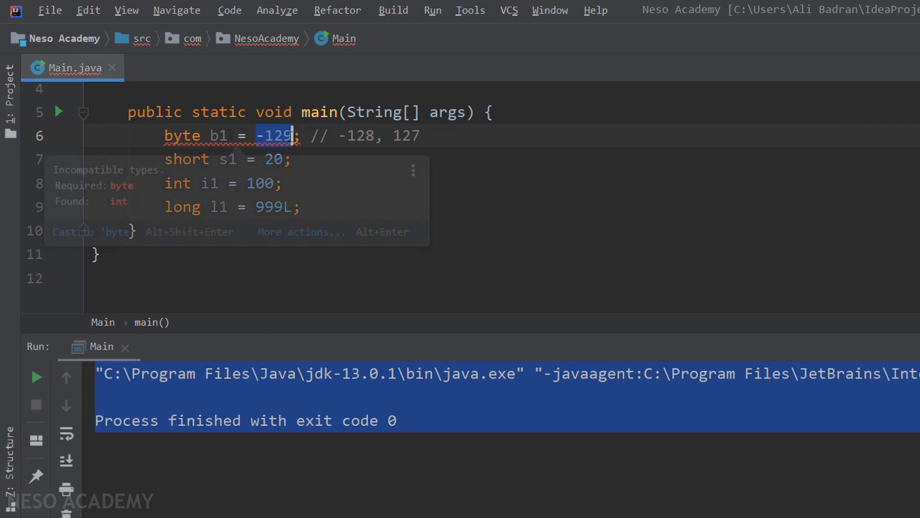
mouse_move(179, 190)
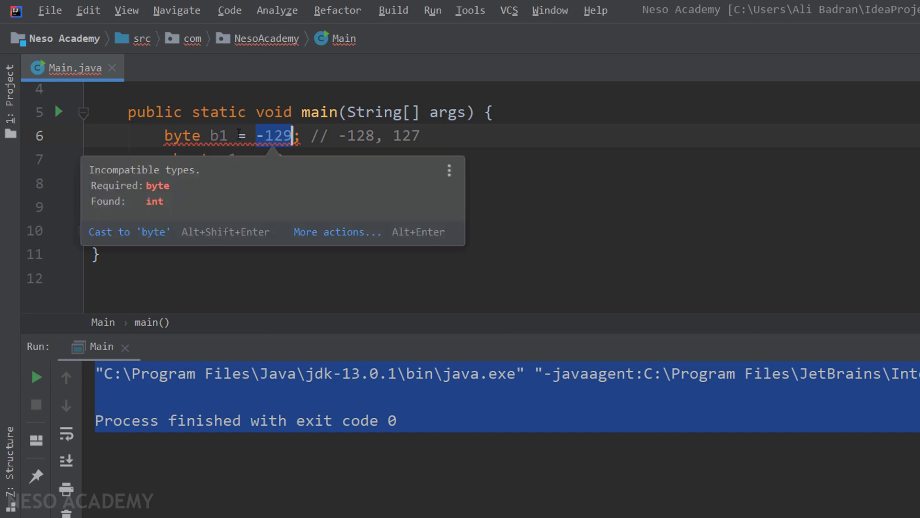
mouse_move(163, 211)
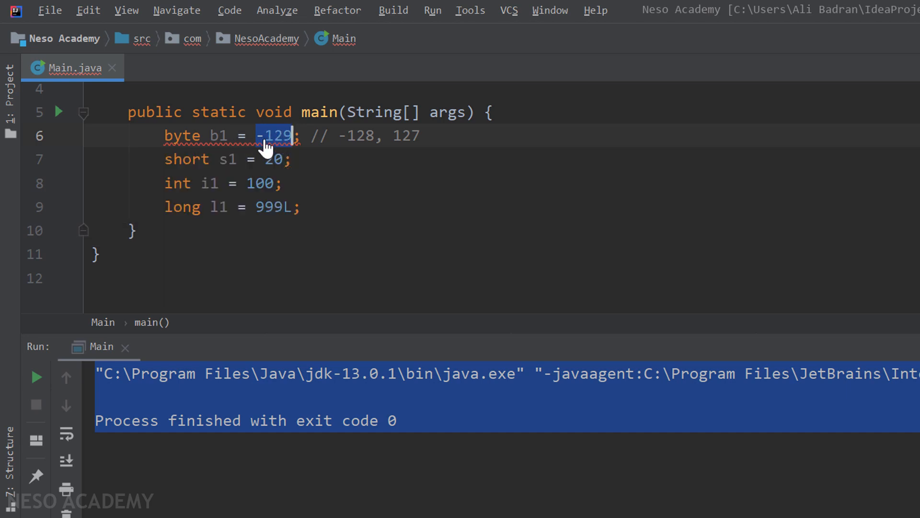
mouse_move(274, 135)
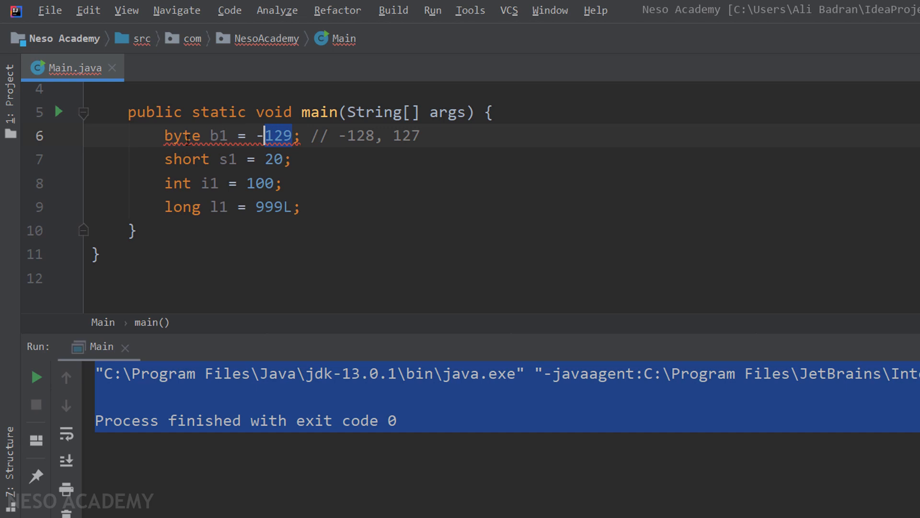
- Retype b1 as int, then short, then long so -129 is accepted
type("int")
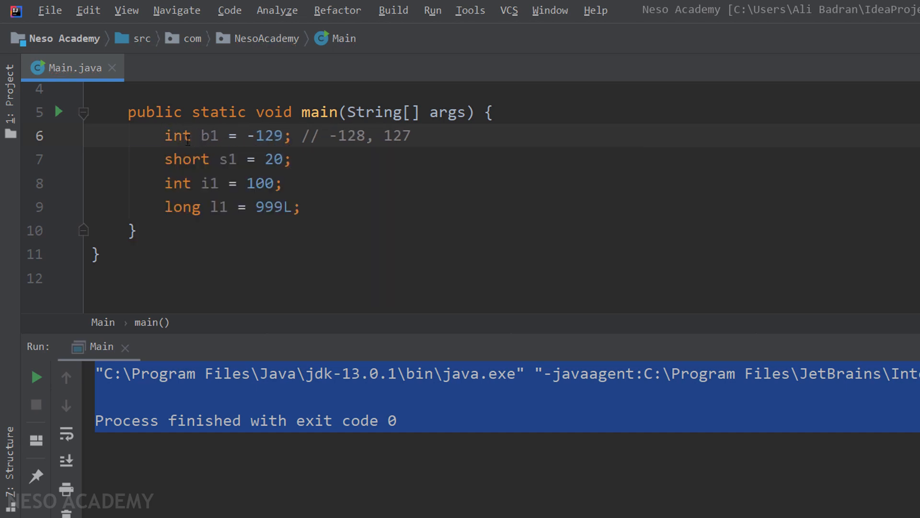
double_click(177, 136)
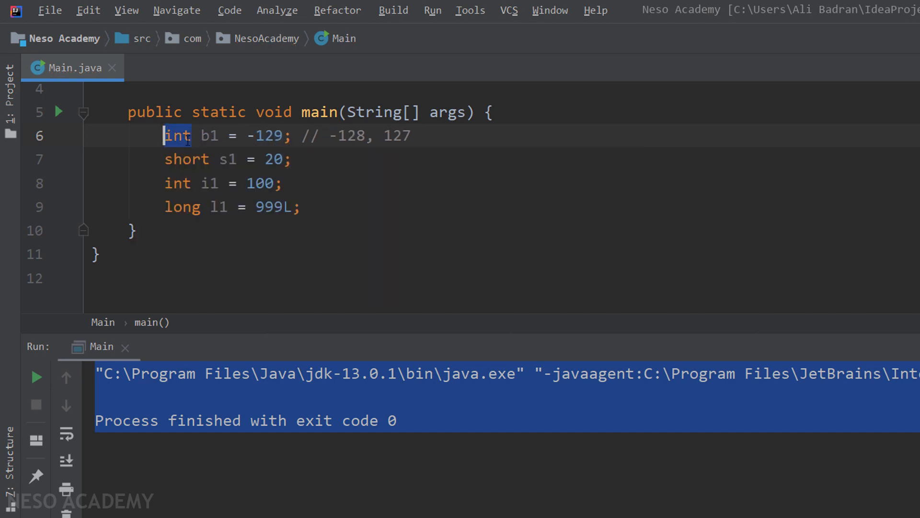
type("short")
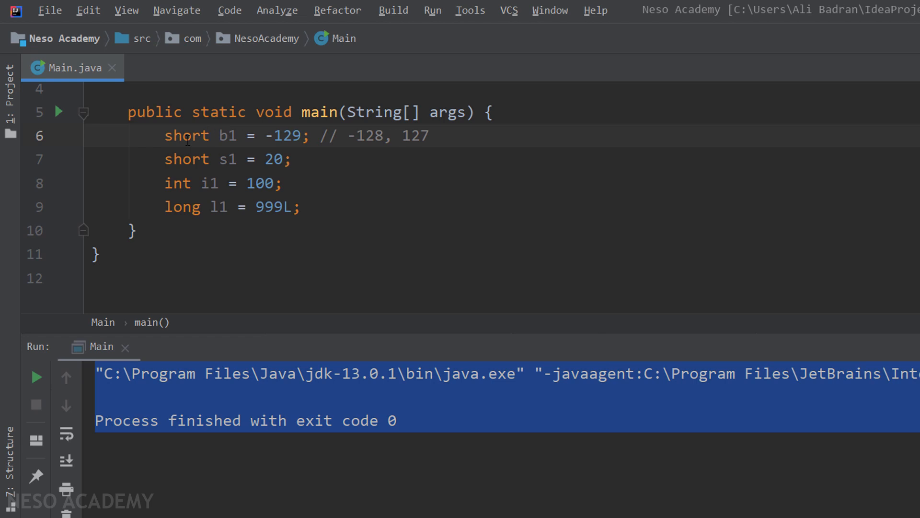
double_click(286, 135)
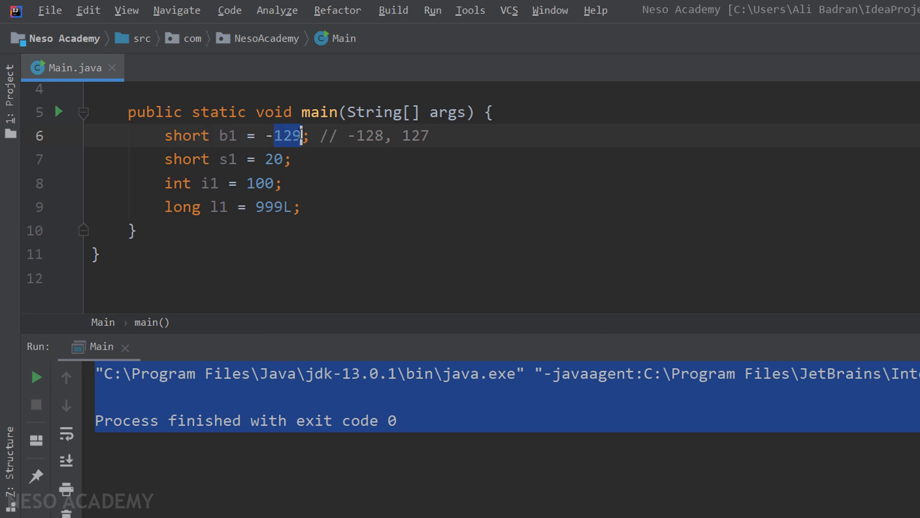
double_click(186, 135)
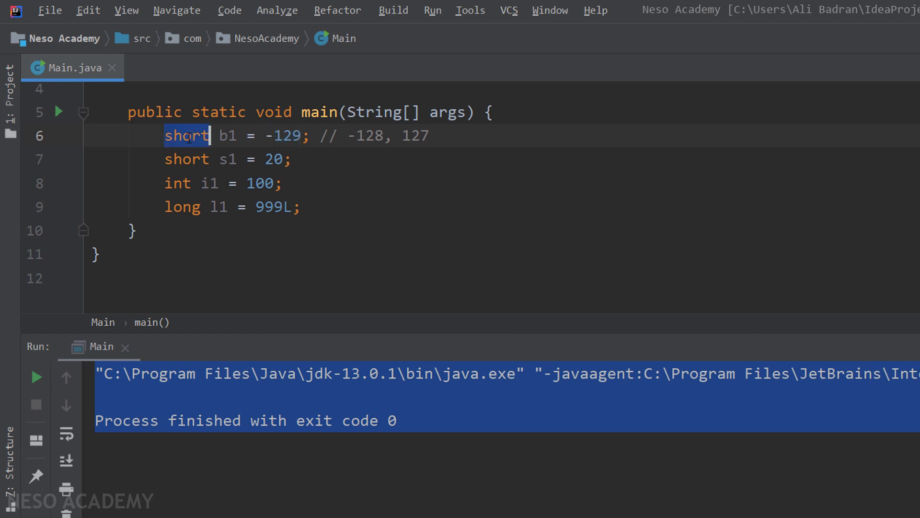
type("long")
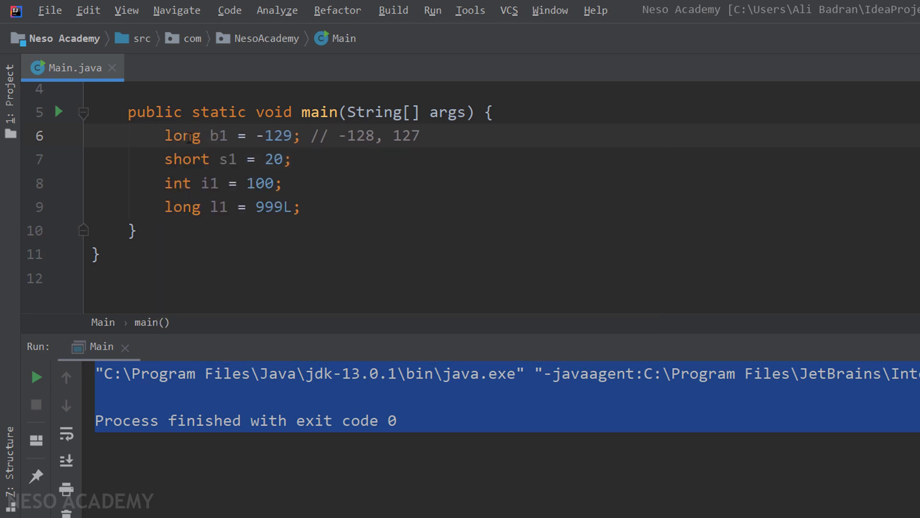
double_click(275, 136)
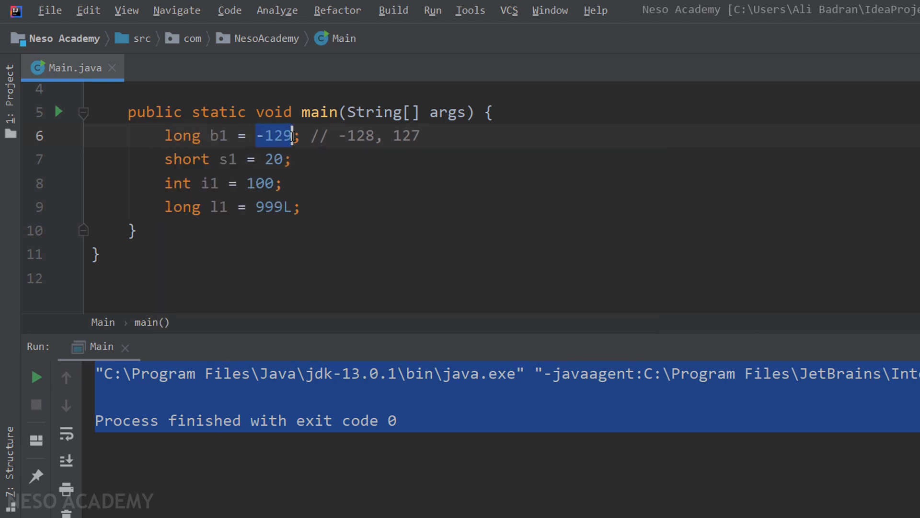